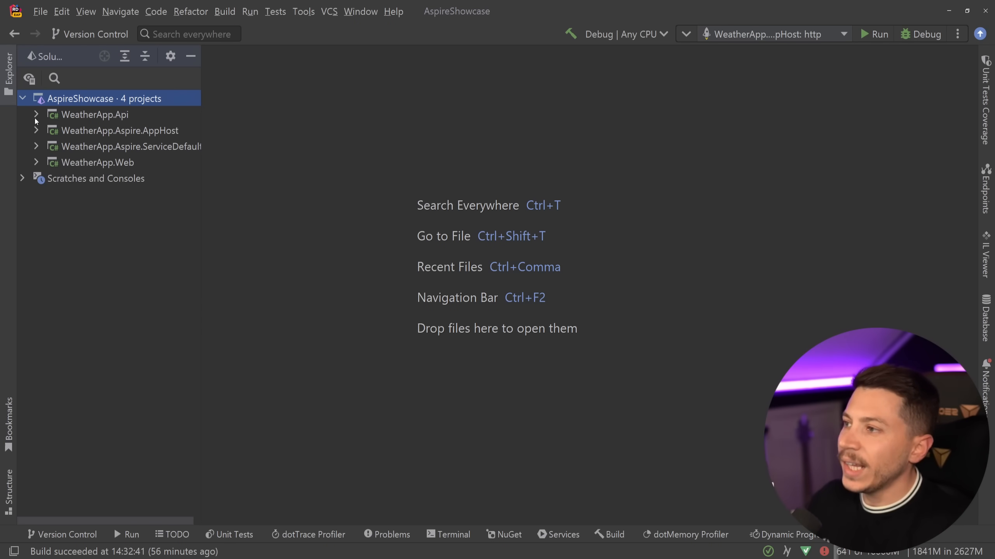
# Open the AppHost Program.cs wiring Redis, weather API and frontend, then run the Aspire app
pyautogui.click(36, 115)
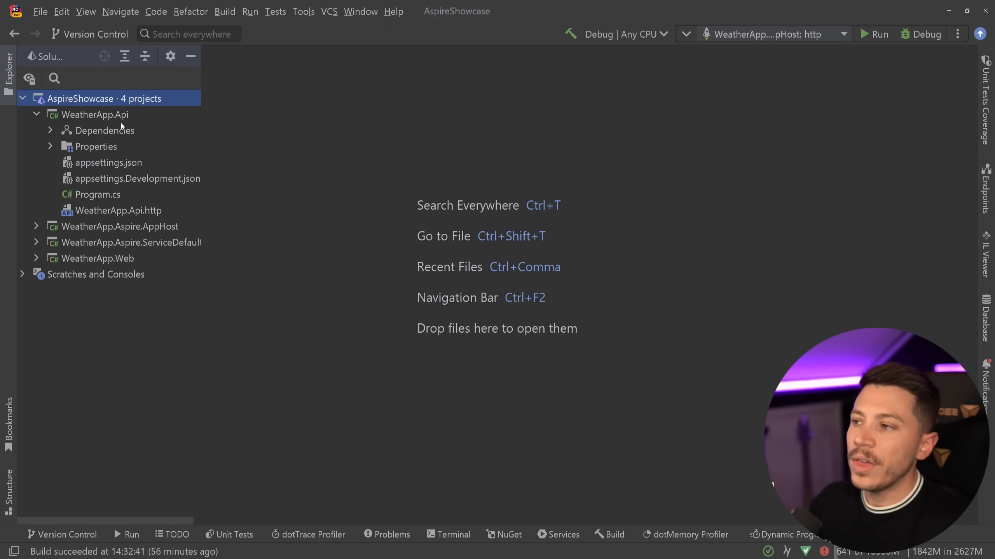
pyautogui.doubleClick(96, 194)
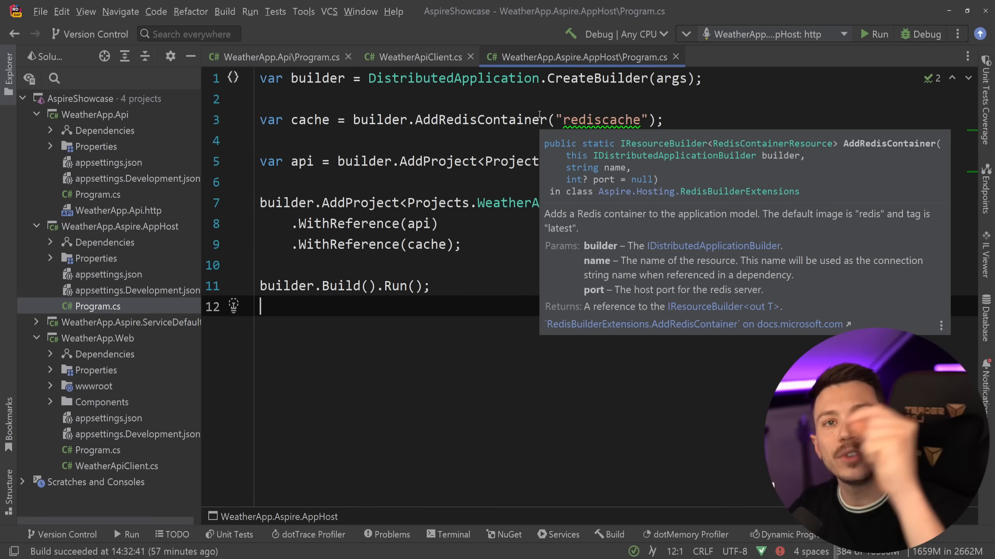
pyautogui.click(391, 140)
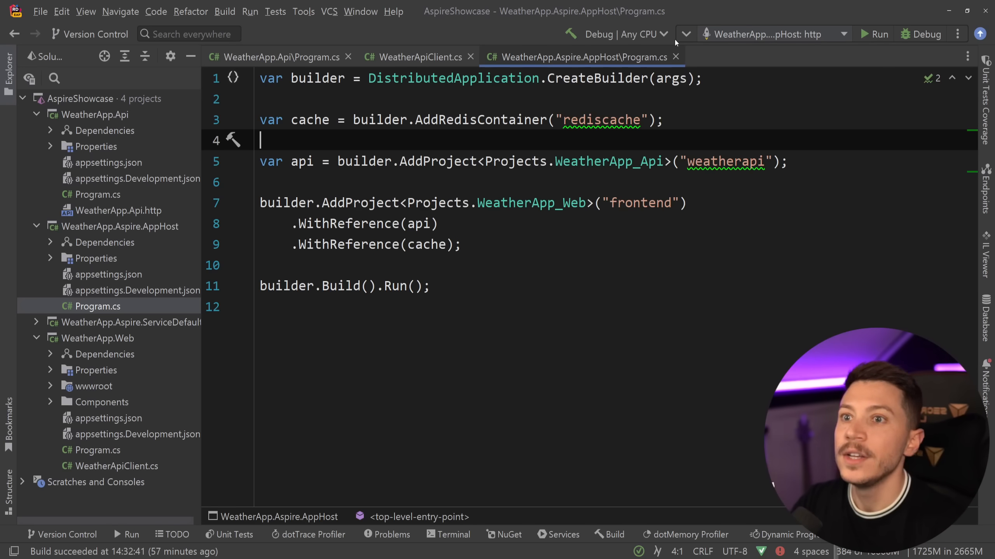
pyautogui.click(879, 34)
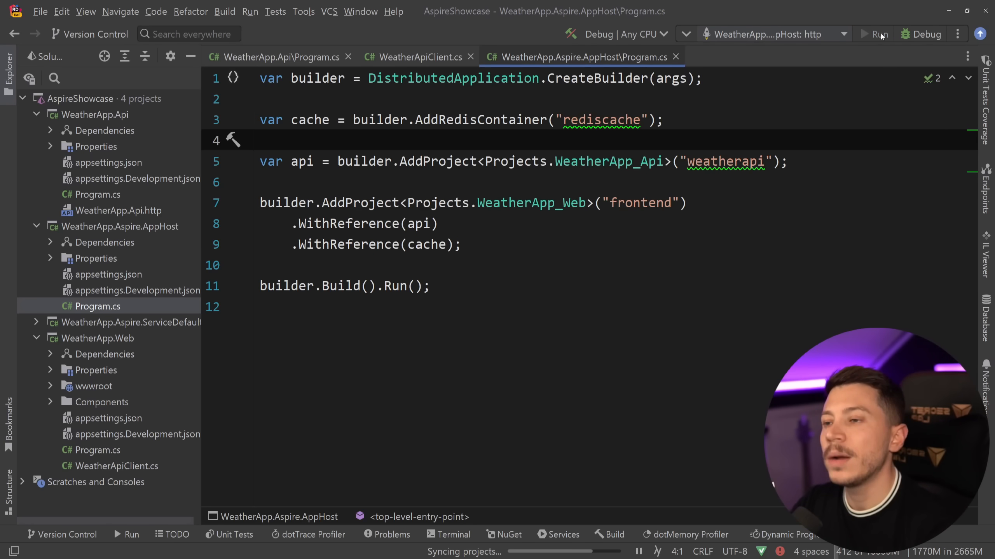
pyautogui.click(879, 33)
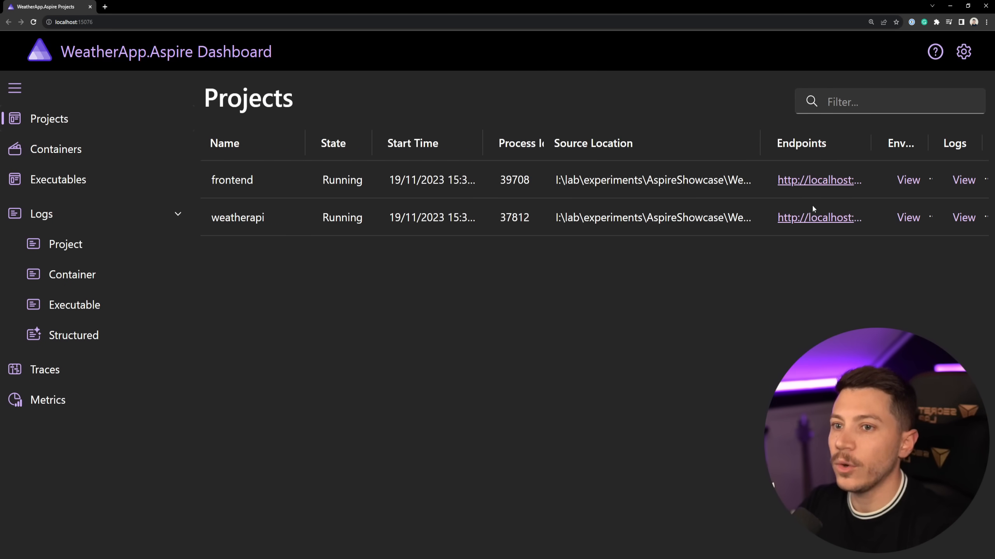
# Open the frontend endpoint, refresh its five-day weather forecast, and return to the dashboard
pyautogui.click(818, 180)
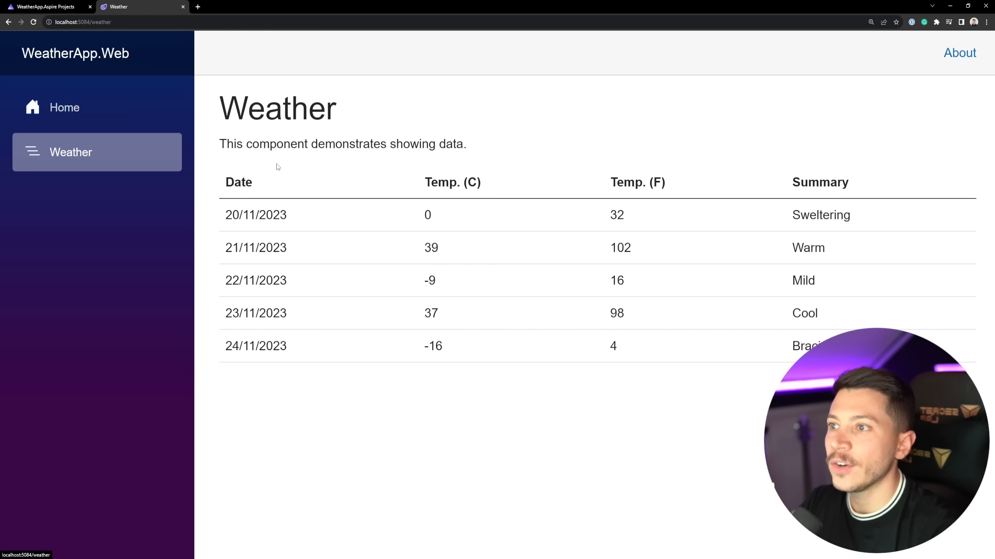
pyautogui.moveTo(108, 159)
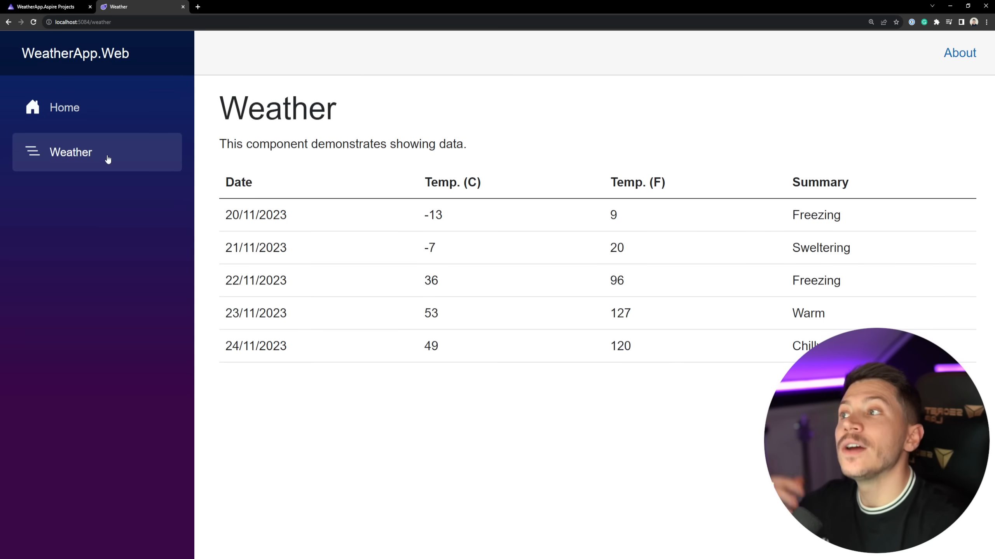
pyautogui.click(47, 7)
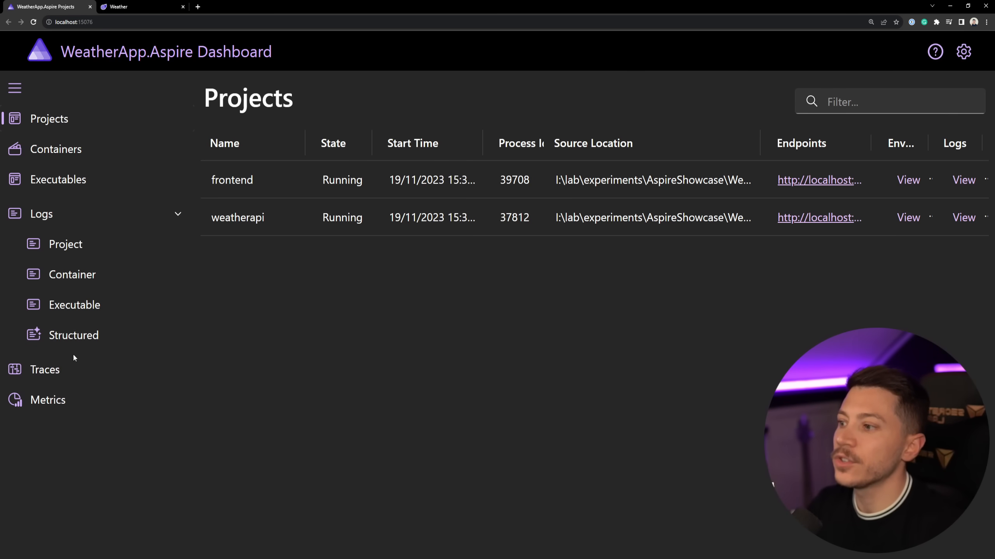
pyautogui.click(45, 370)
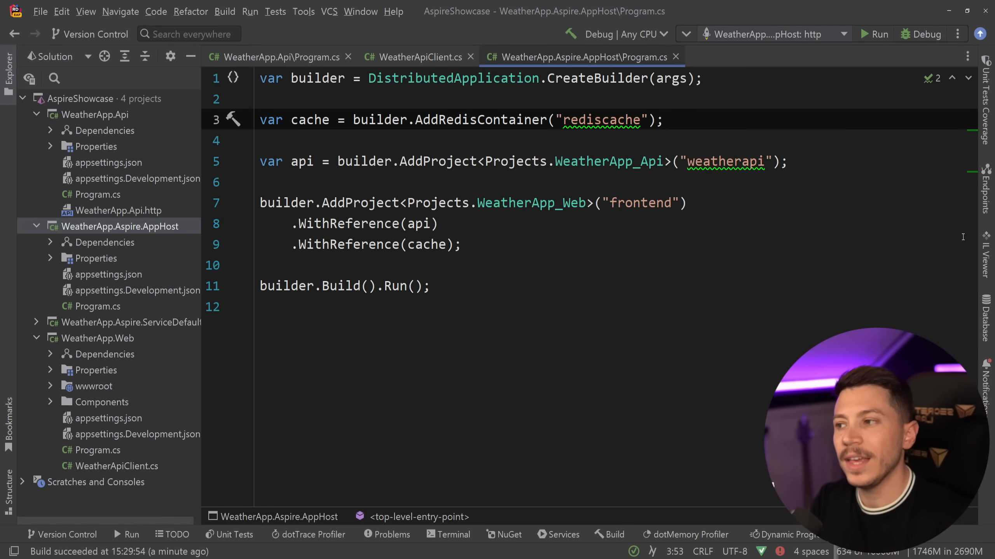
# Select DistributedApplication in the AppHost Program.cs to review the builder code
pyautogui.doubleClick(453, 78)
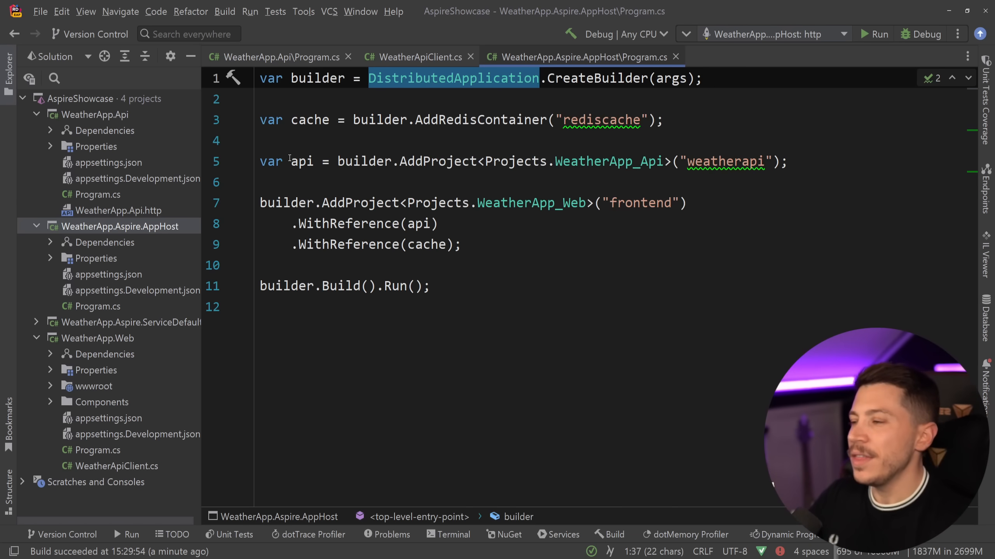
pyautogui.moveTo(302, 161)
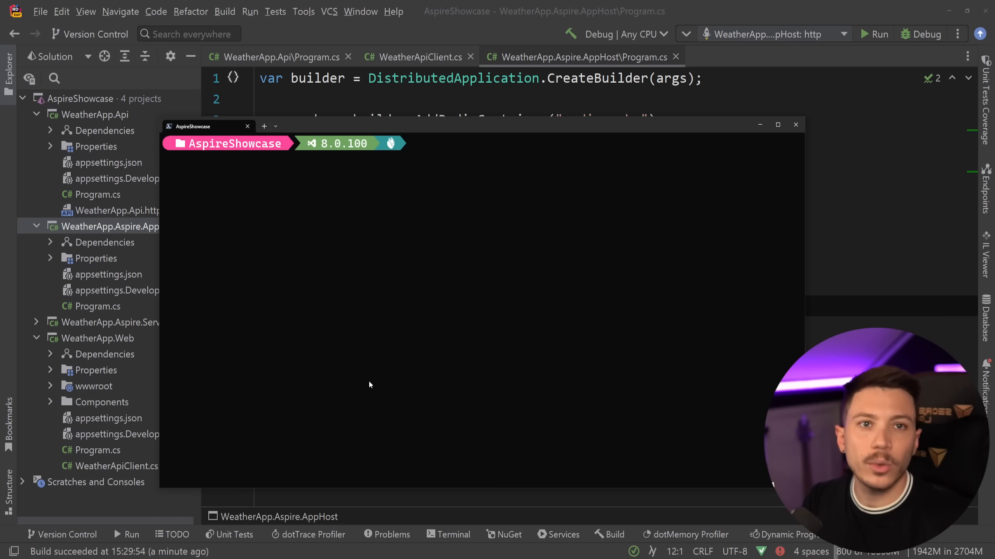
# From the project folder, run dotnet run --publisher manifest --output-path manifest.json
pyautogui.click(412, 143)
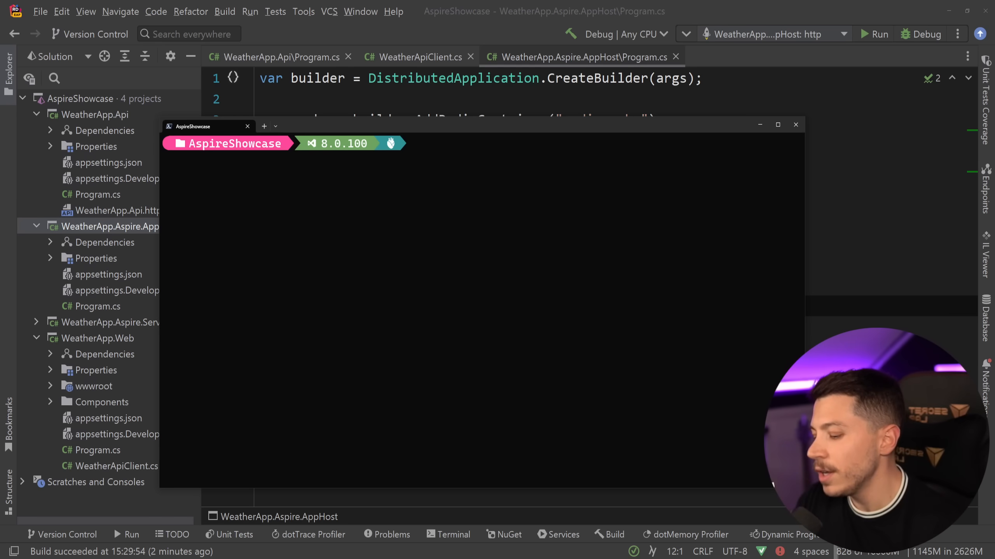
pyautogui.write('cd .\\WeatherApp.Api\\')
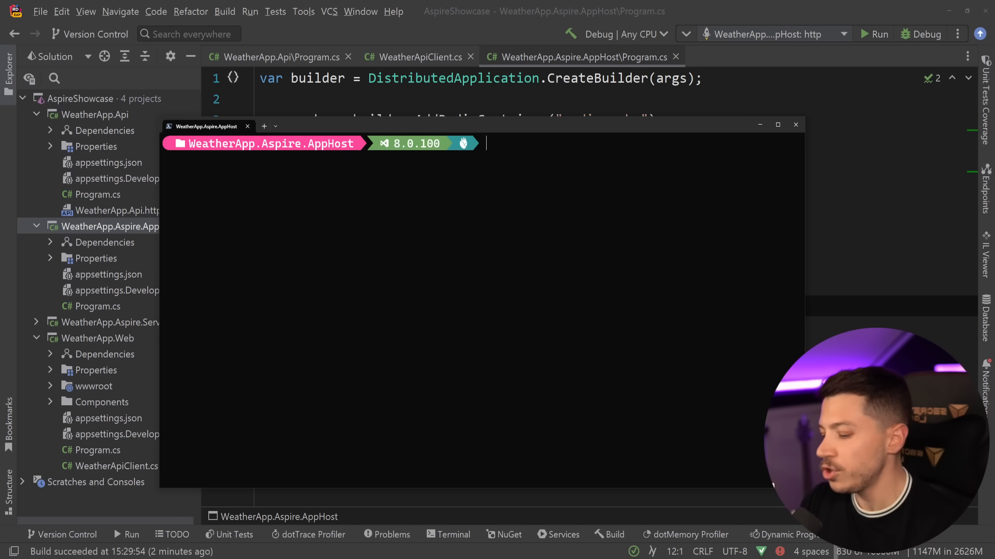
pyautogui.write('dotnet run --publisher manifest --output-path manifest.json')
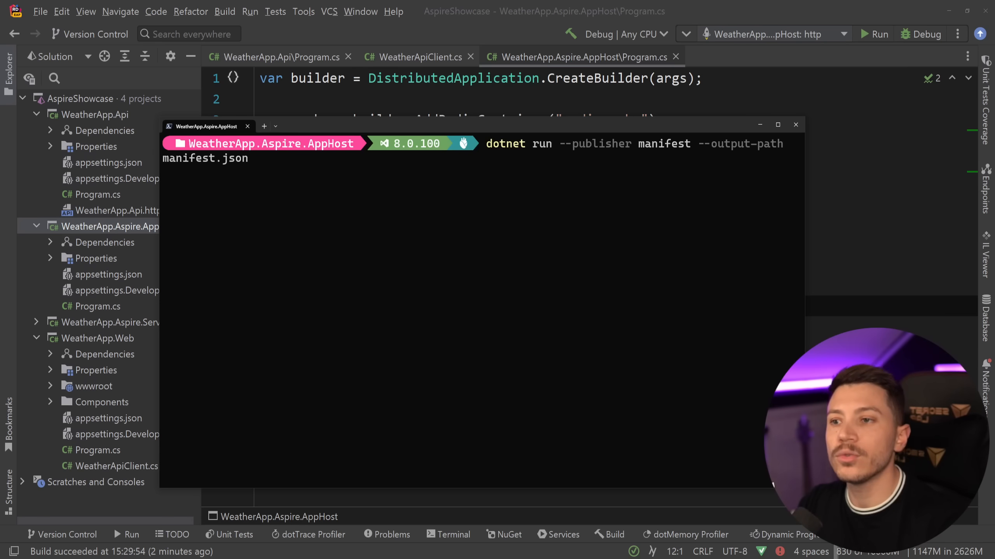
pyautogui.doubleClick(664, 144)
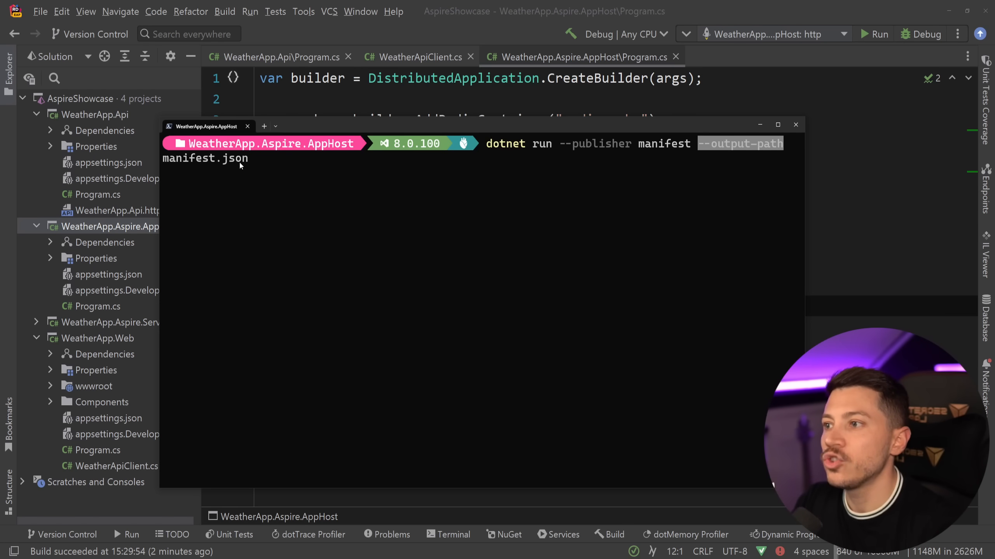
pyautogui.press('Return')
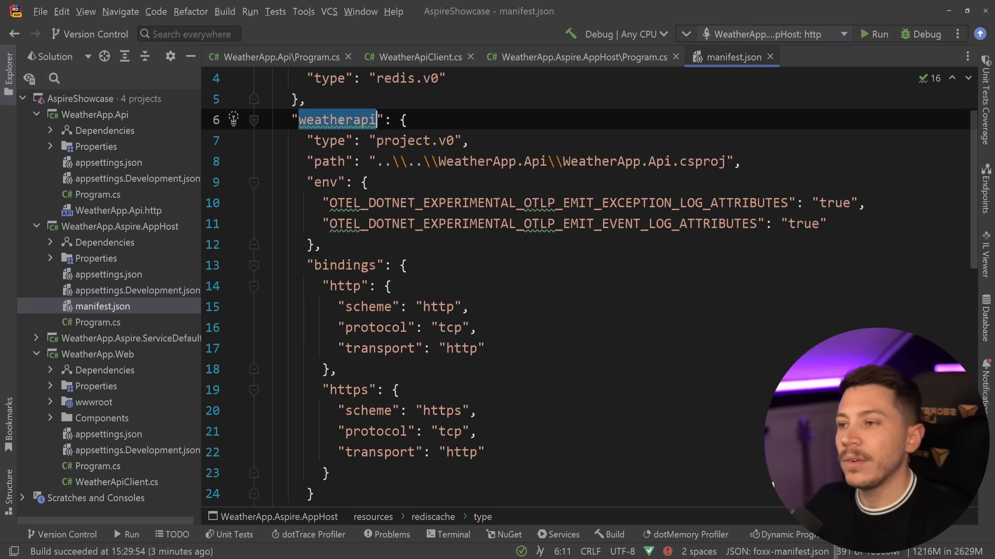
# Review the weatherapi and frontend entries in manifest.json, including Redis connection and API URLs
pyautogui.click(383, 161)
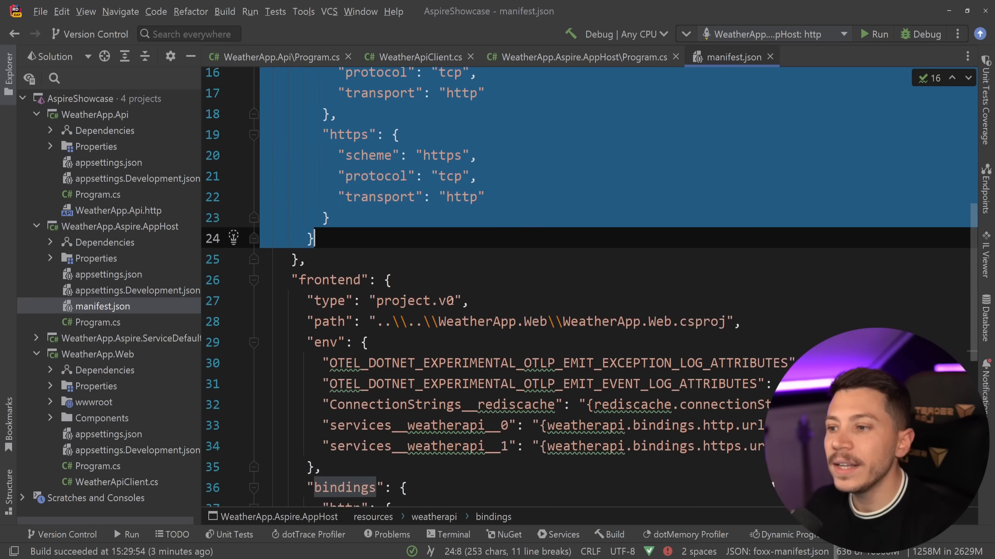
pyautogui.scroll(-3)
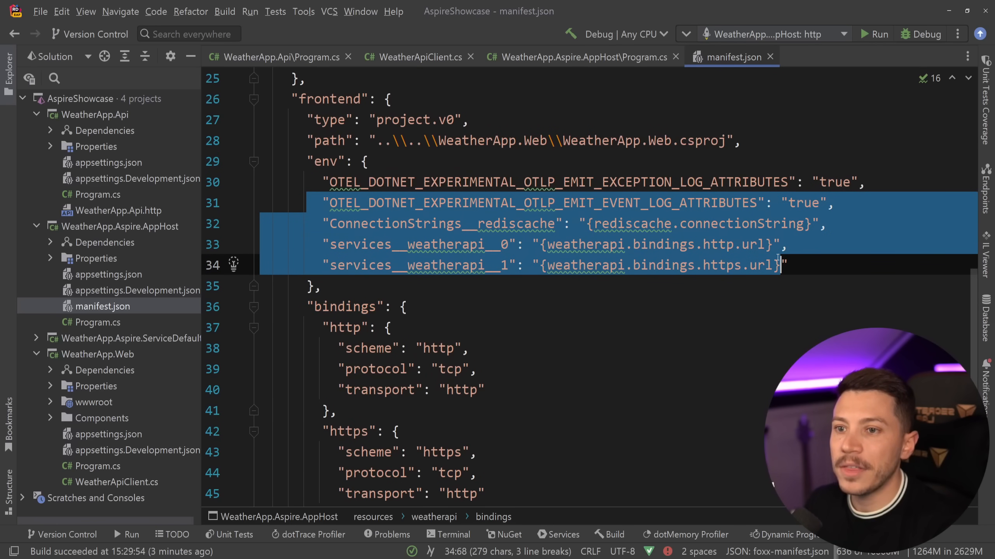
pyautogui.click(786, 265)
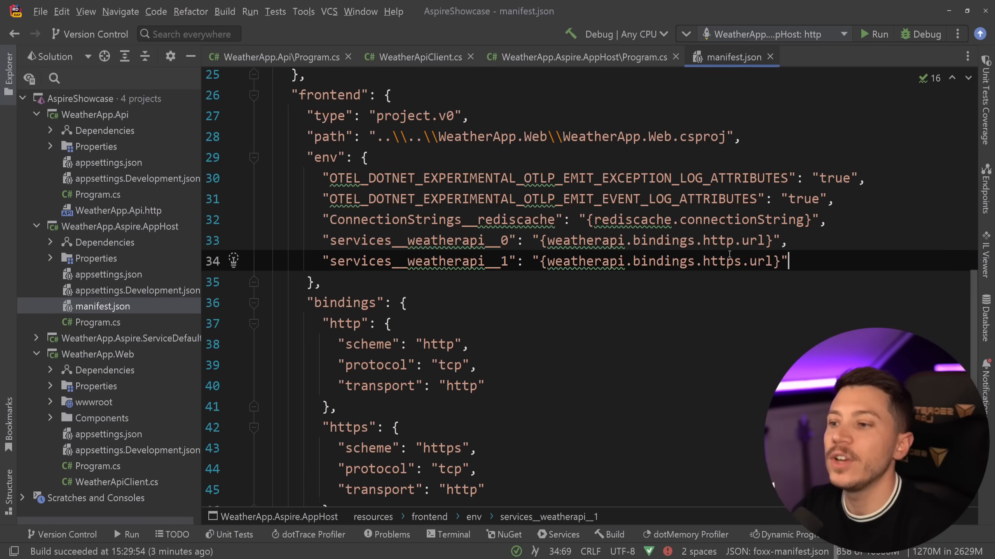
pyautogui.scroll(3)
pyautogui.write('c')
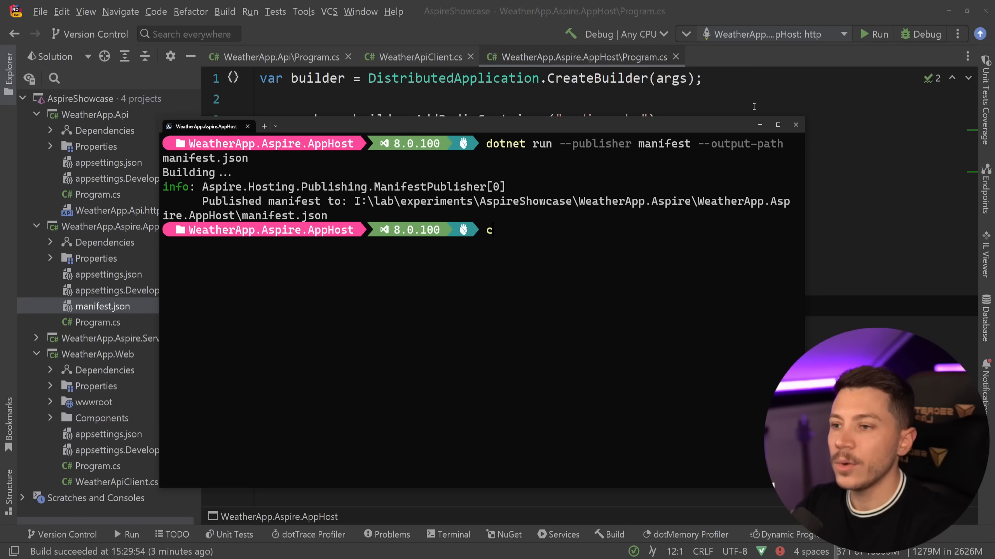
# Return to the AspireShowcase folder, run choco install azd, and enter azd auth login
pyautogui.press('Return')
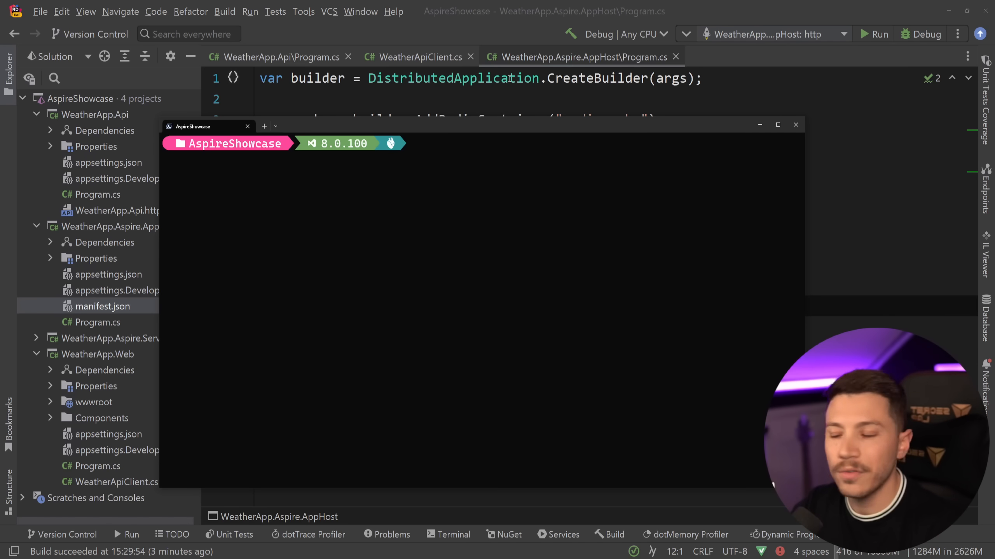
pyautogui.write('choco install azd')
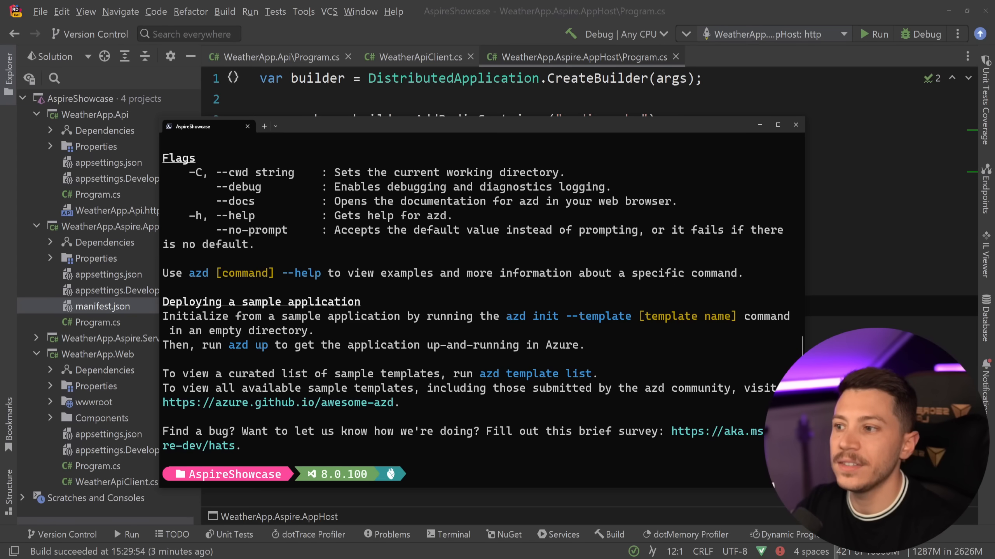
pyautogui.write('azd auth login')
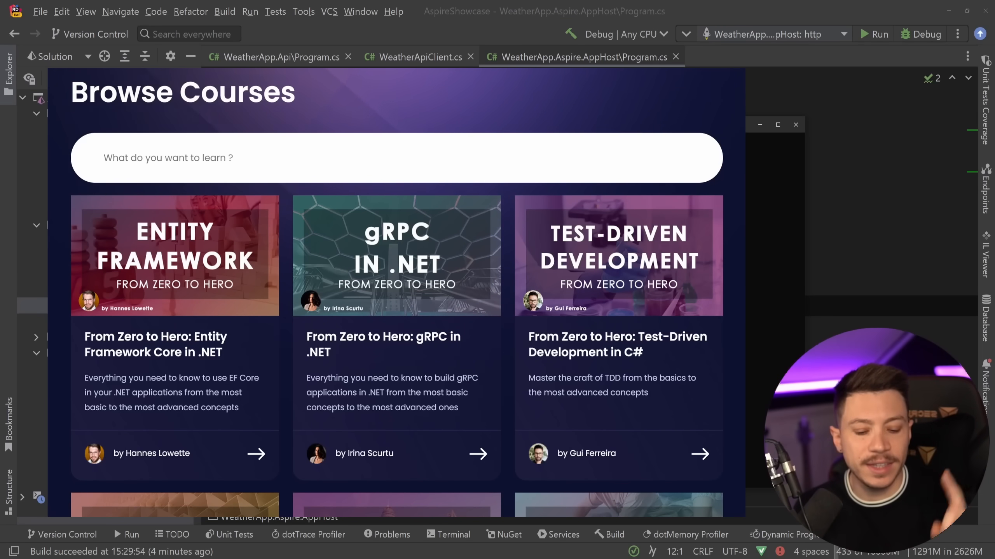
# Scroll the Dometrain course catalogue to the mailing list form and enter dometrain.com
pyautogui.scroll(-3)
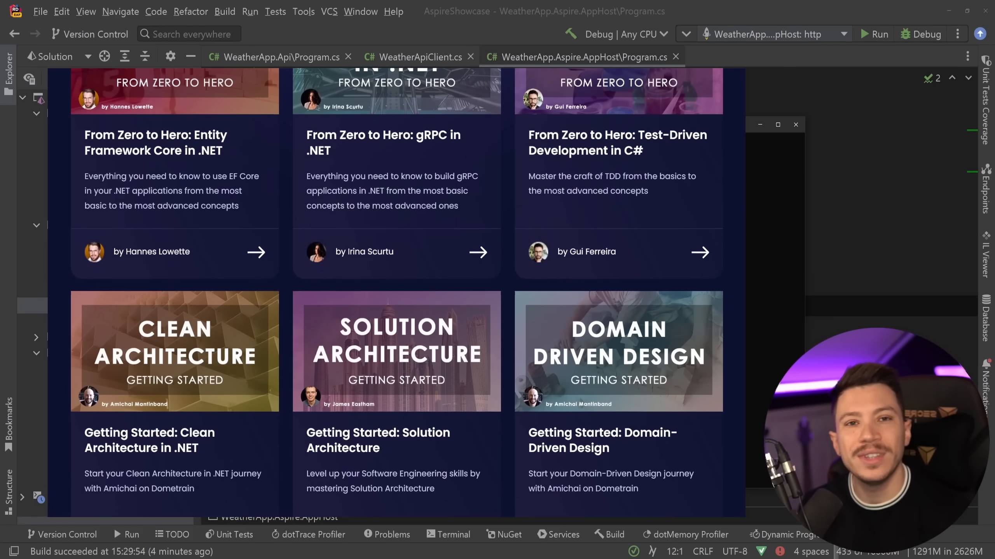
pyautogui.scroll(-3)
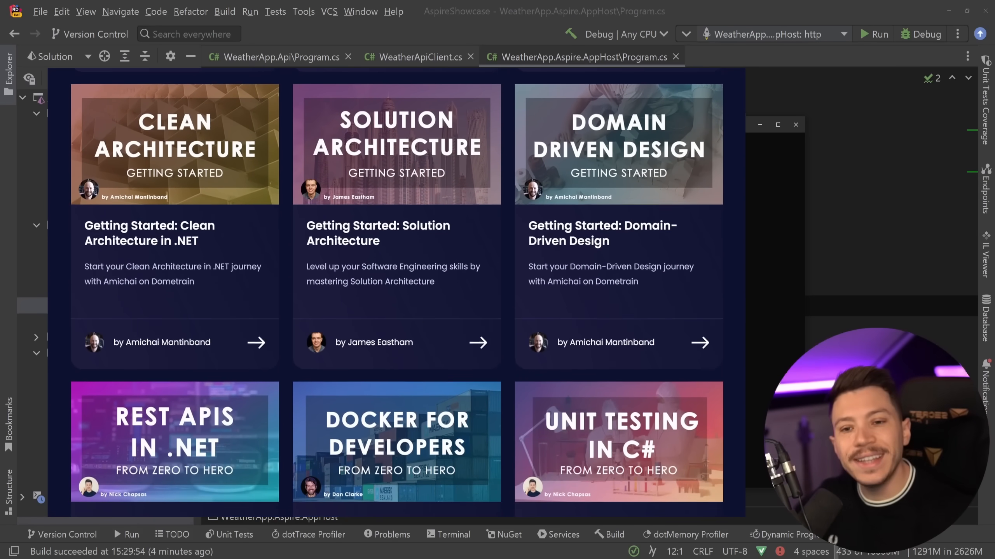
pyautogui.scroll(-3)
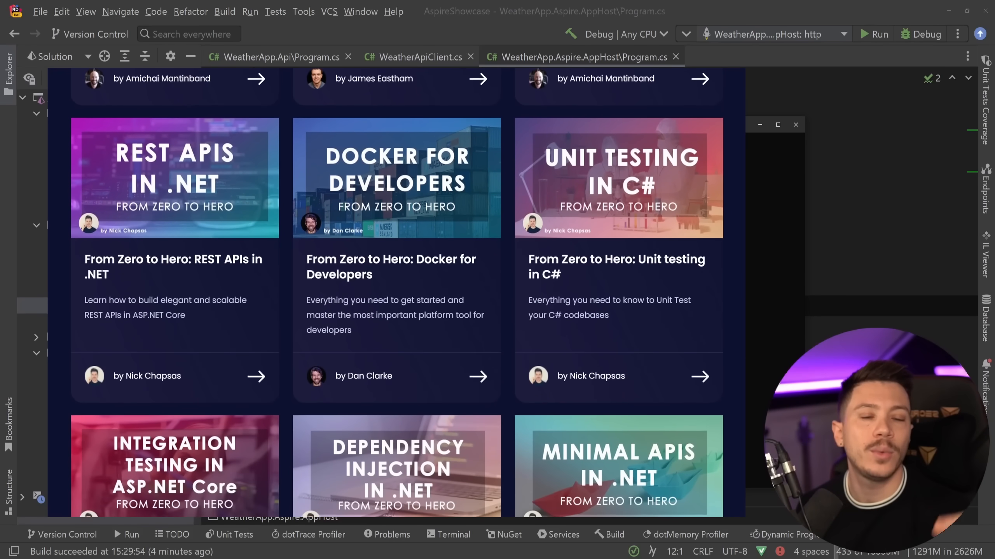
pyautogui.scroll(-3)
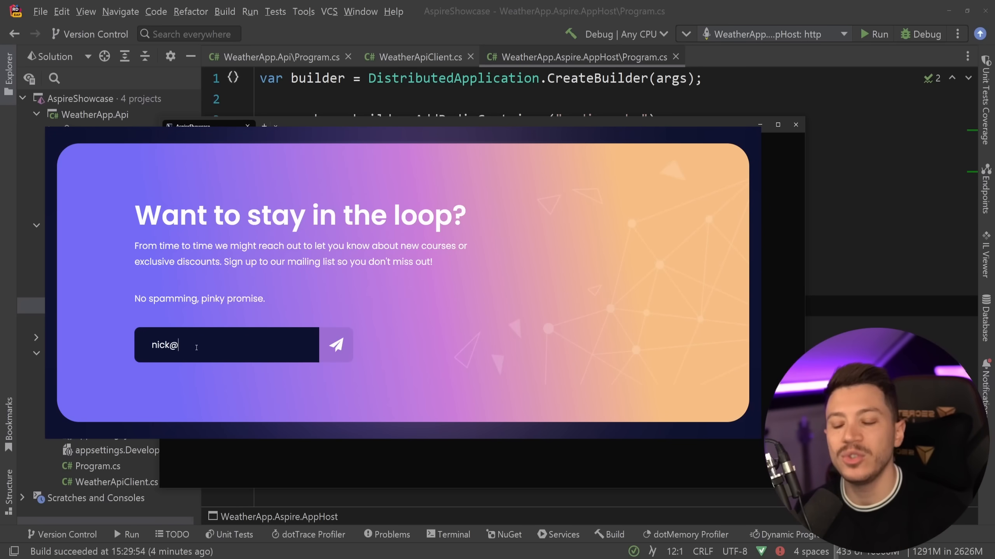
pyautogui.write('dometrain.com')
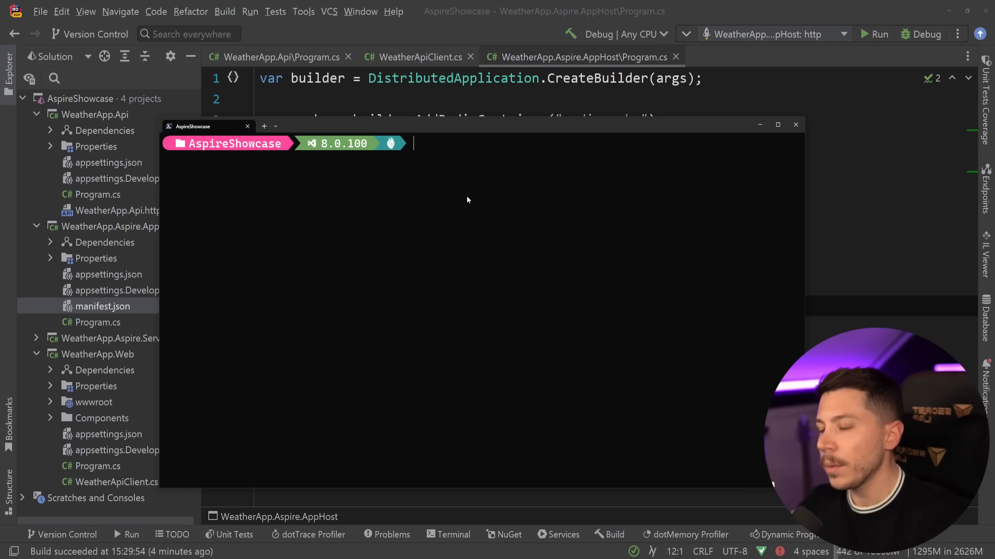
# Initialize azd from the current directory and mark only frontend for Internet exposure
pyautogui.write('azd init')
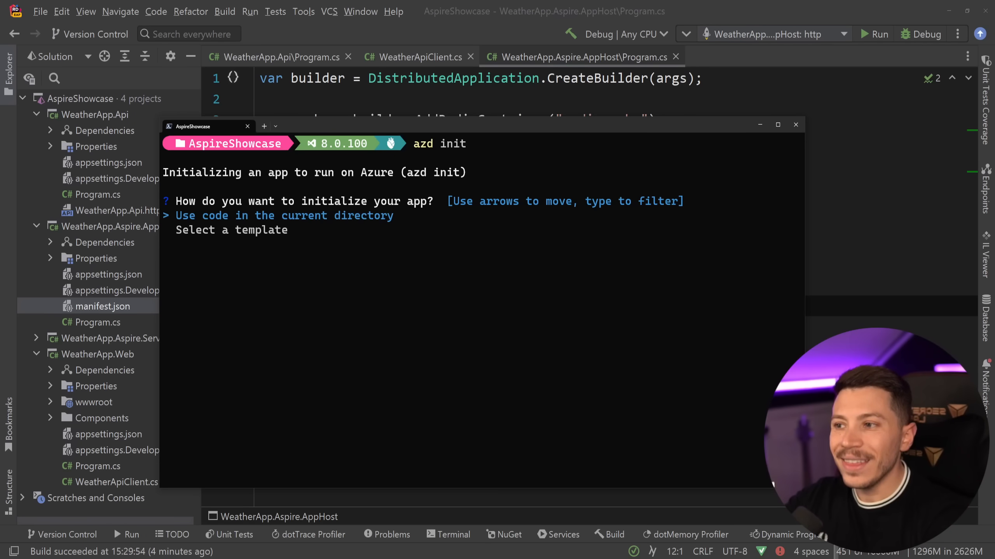
pyautogui.press('Return')
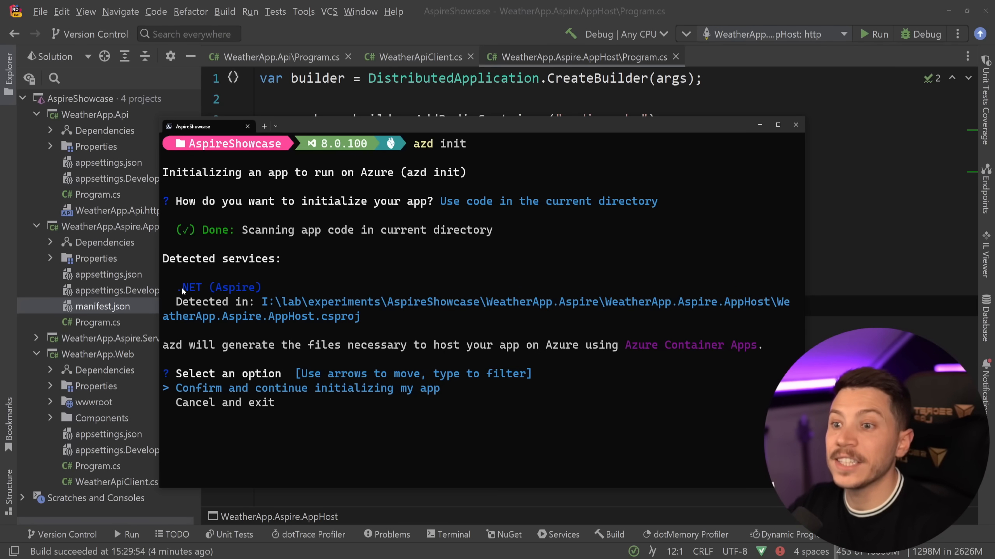
pyautogui.moveTo(312, 319)
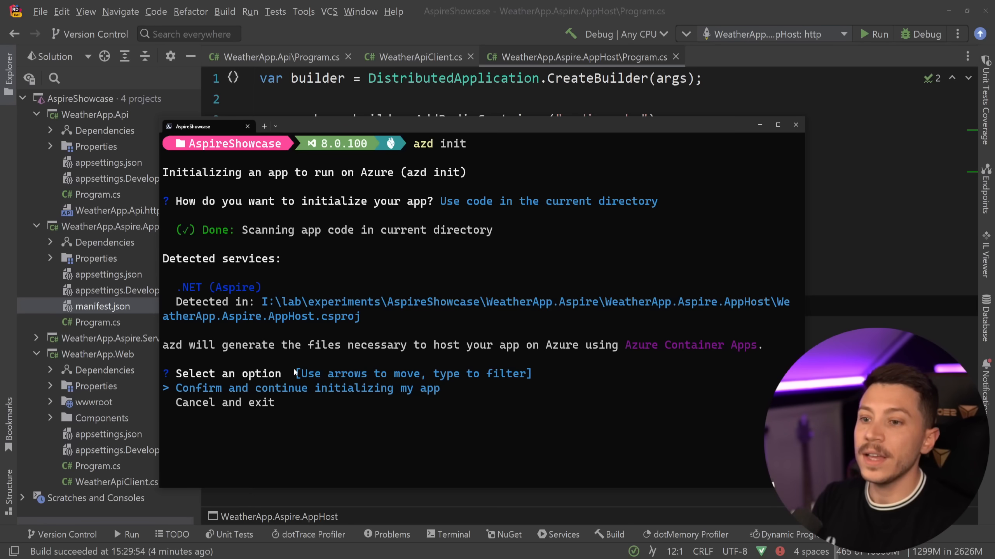
pyautogui.moveTo(322, 351)
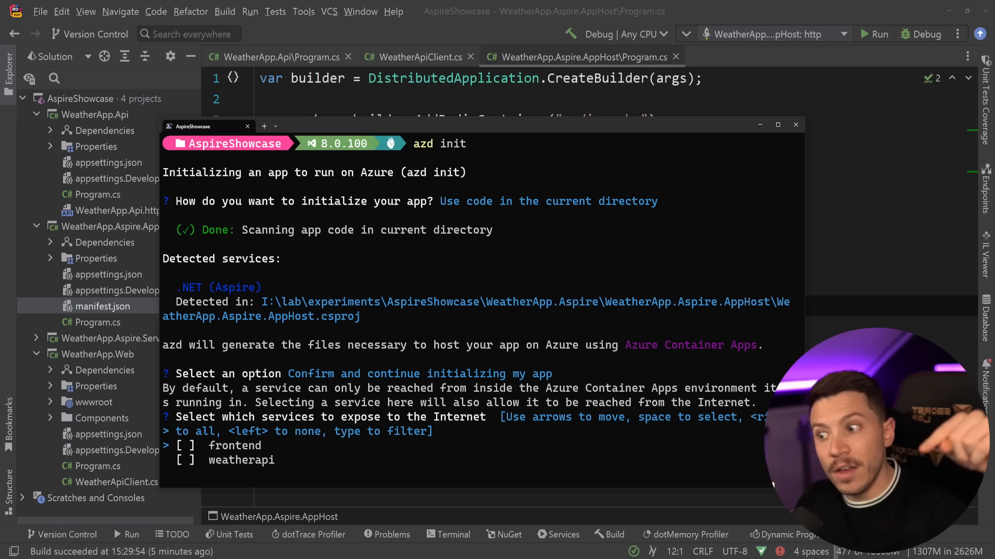
pyautogui.press('space')
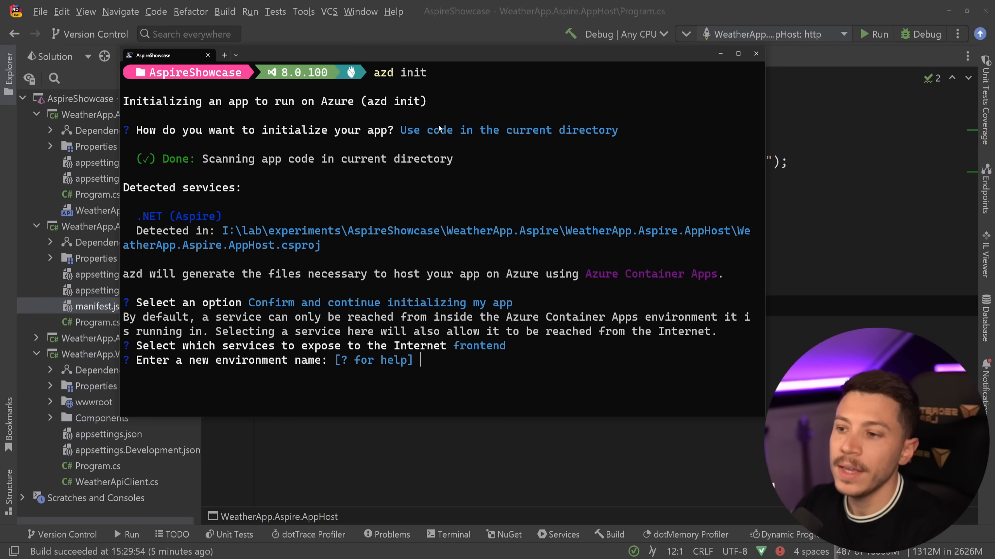
# Enter weather-staging as the azd environment name to generate azure.yaml and next-steps.md
pyautogui.write('weather-straing')
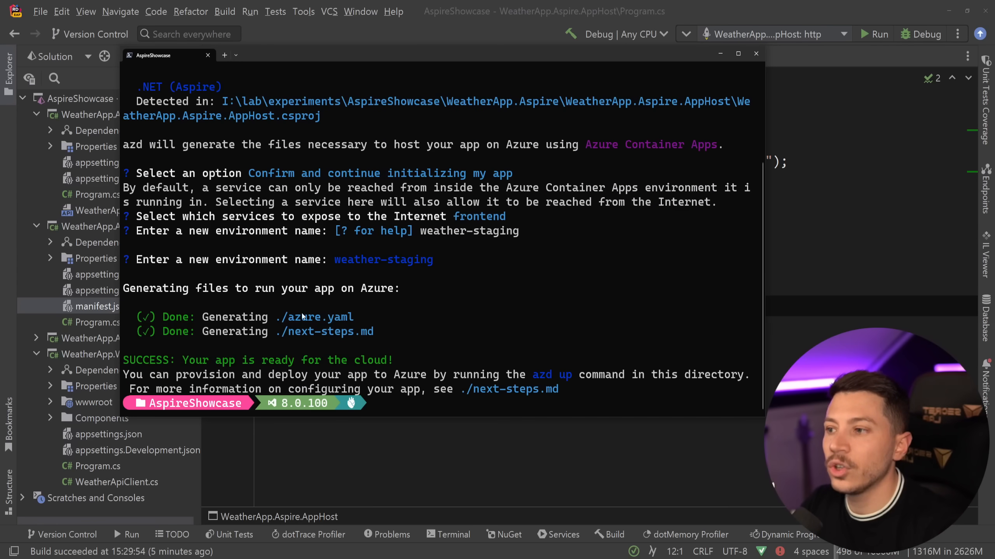
pyautogui.moveTo(456, 329)
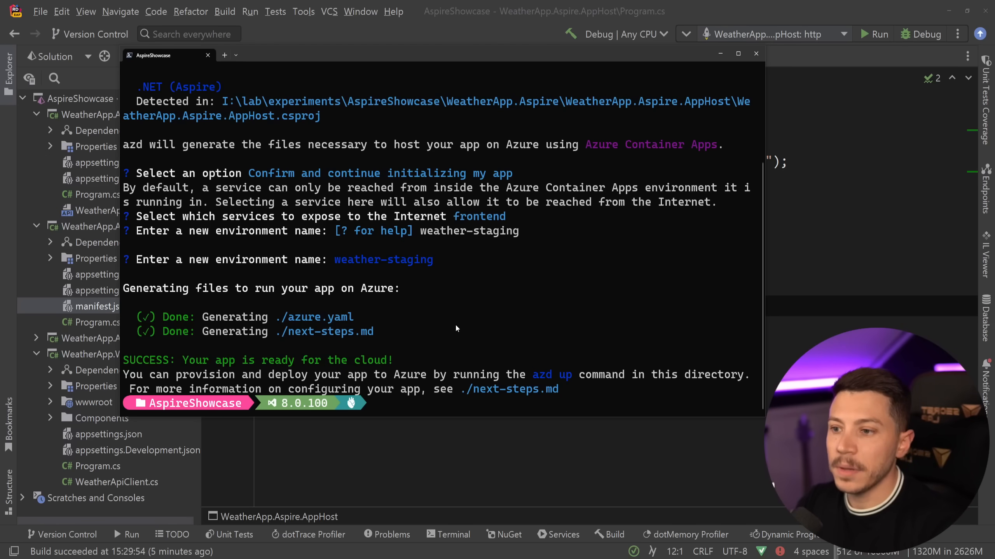
pyautogui.moveTo(418, 385)
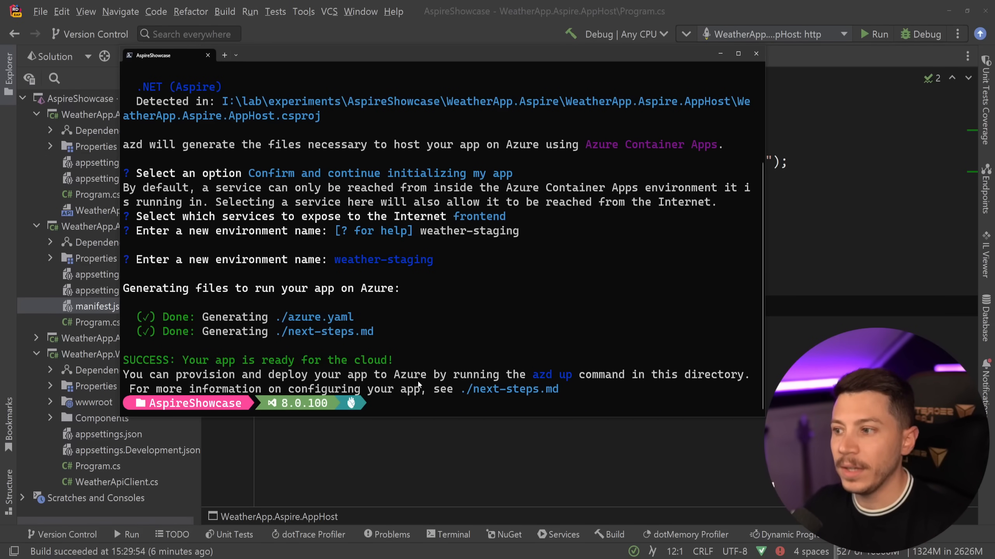
pyautogui.write('az')
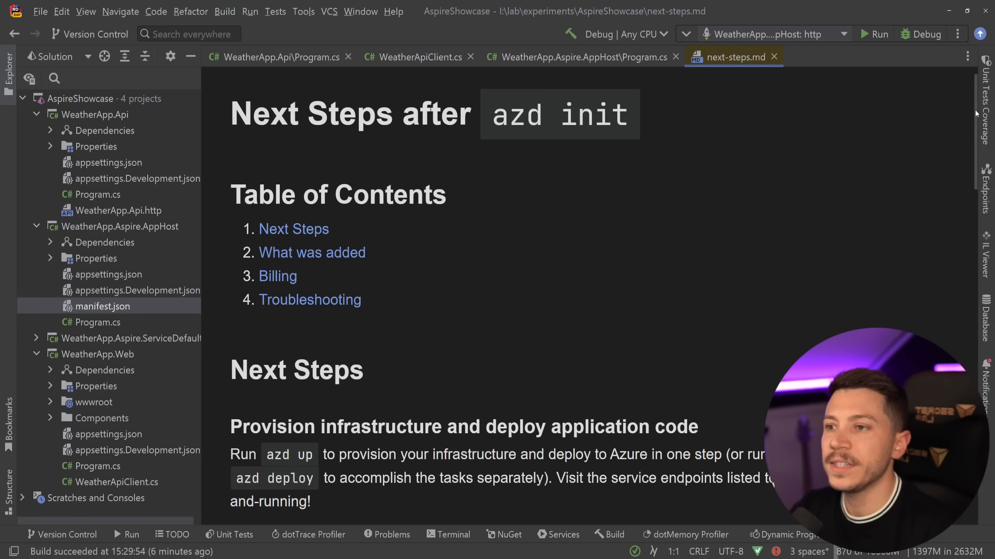
# Scroll through next-steps.md covering deployment, CI/CD, infrastructure, billing and troubleshooting
pyautogui.scroll(-3)
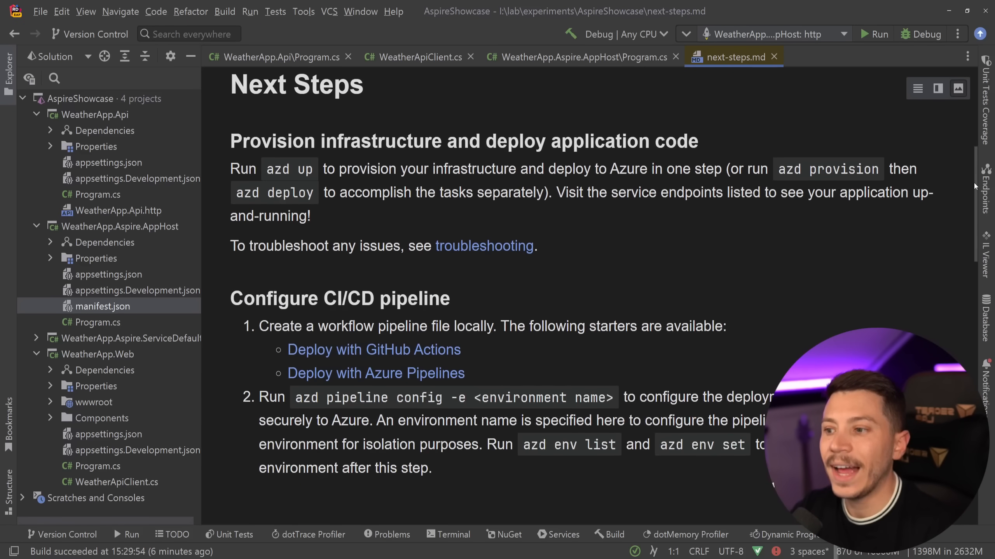
pyautogui.scroll(-3)
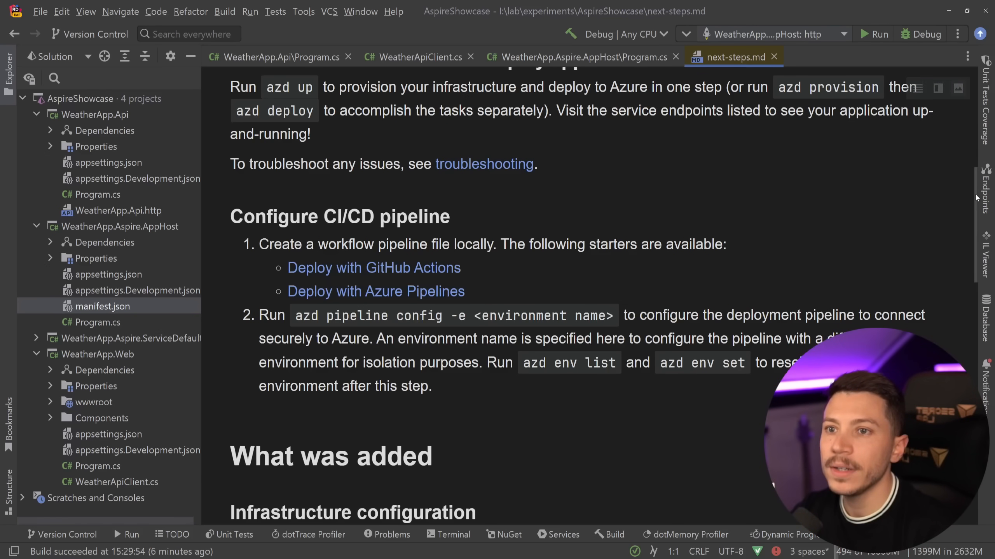
pyautogui.scroll(-3)
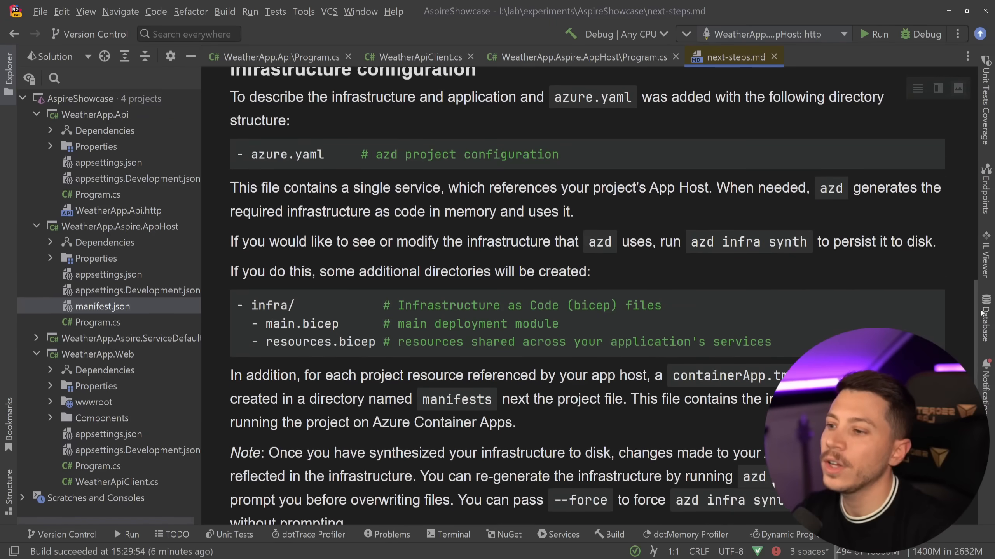
pyautogui.scroll(3)
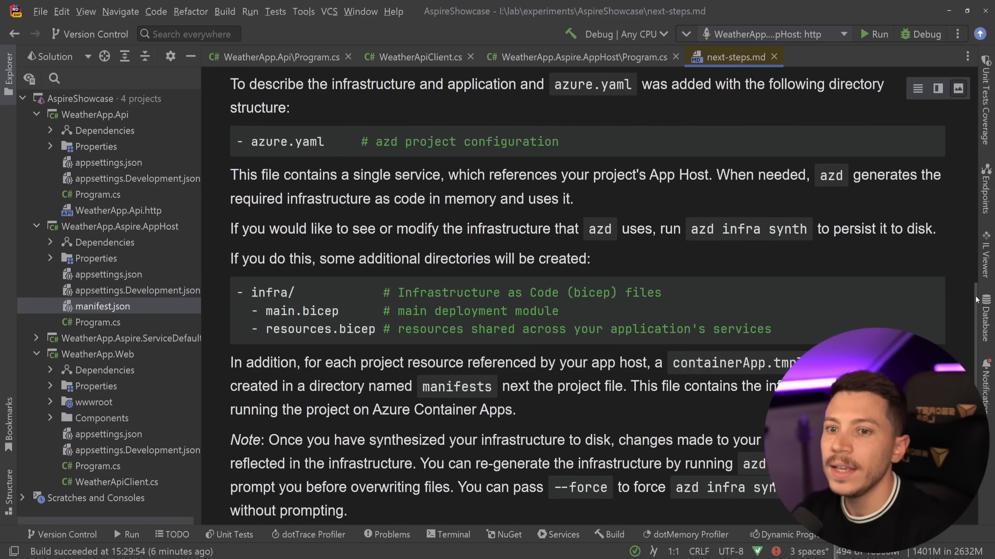
pyautogui.scroll(-3)
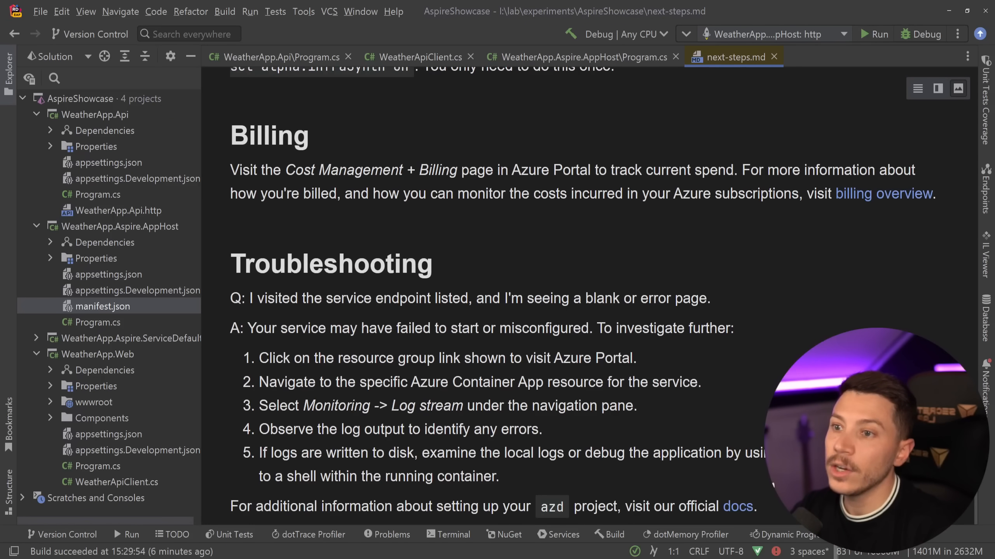
pyautogui.moveTo(773, 57)
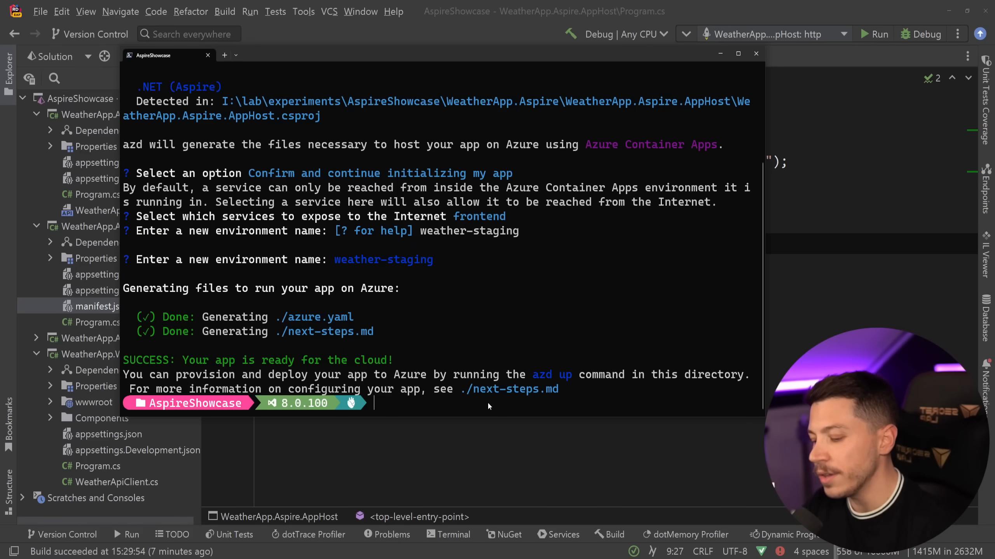
# Run azd up to provision Azure resources and deploy the app
pyautogui.write('azd u')
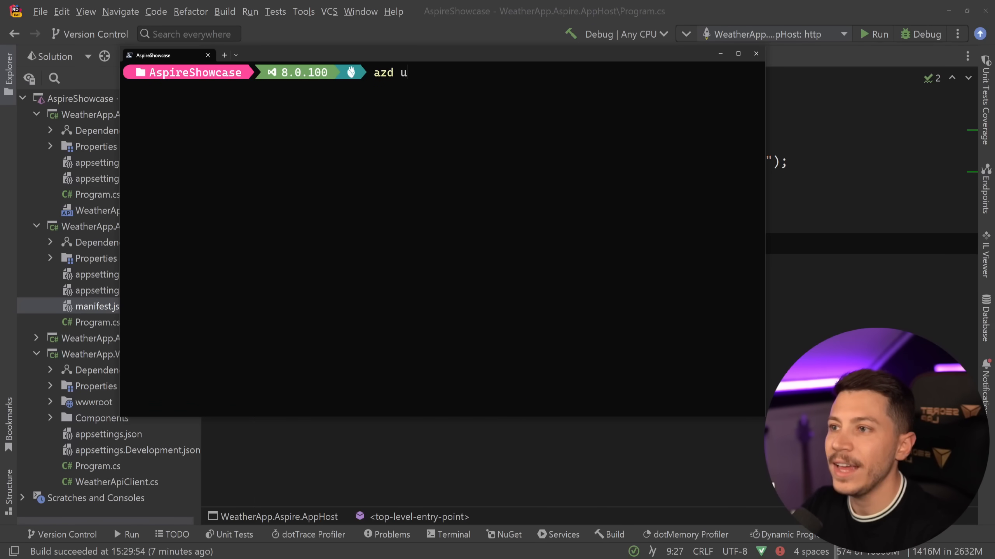
pyautogui.write('p')
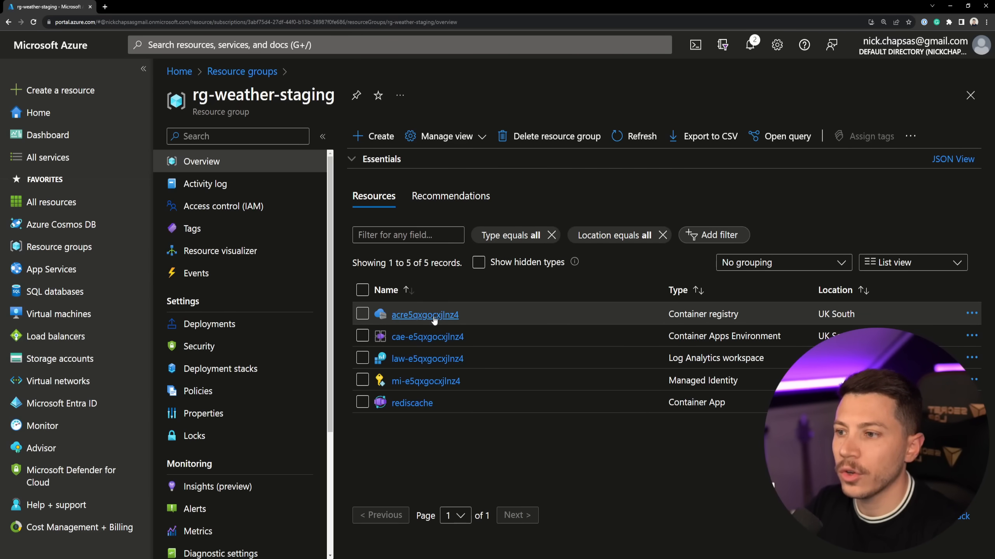
# Enable the admin user under Access keys for registry acre5qxgocxjlnz4
pyautogui.click(424, 315)
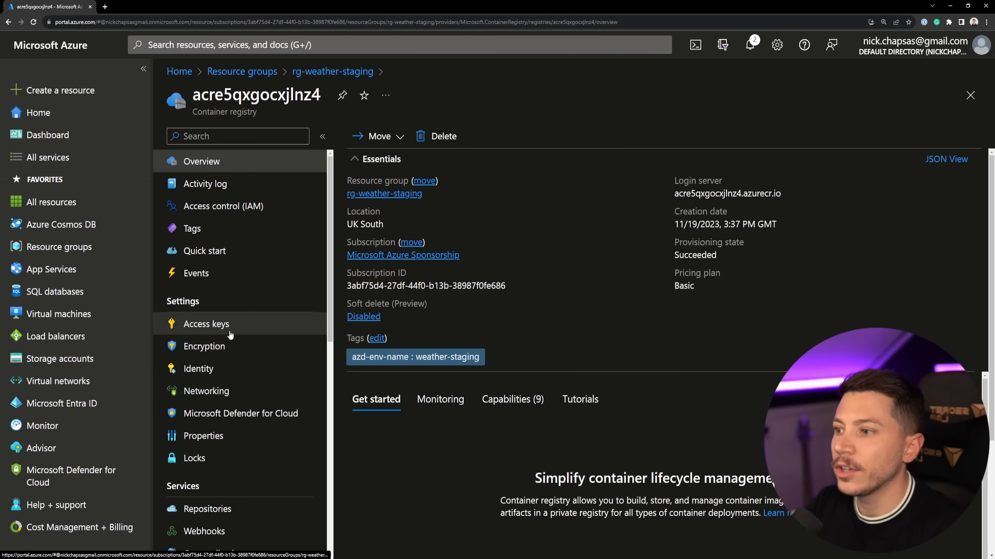
pyautogui.click(207, 323)
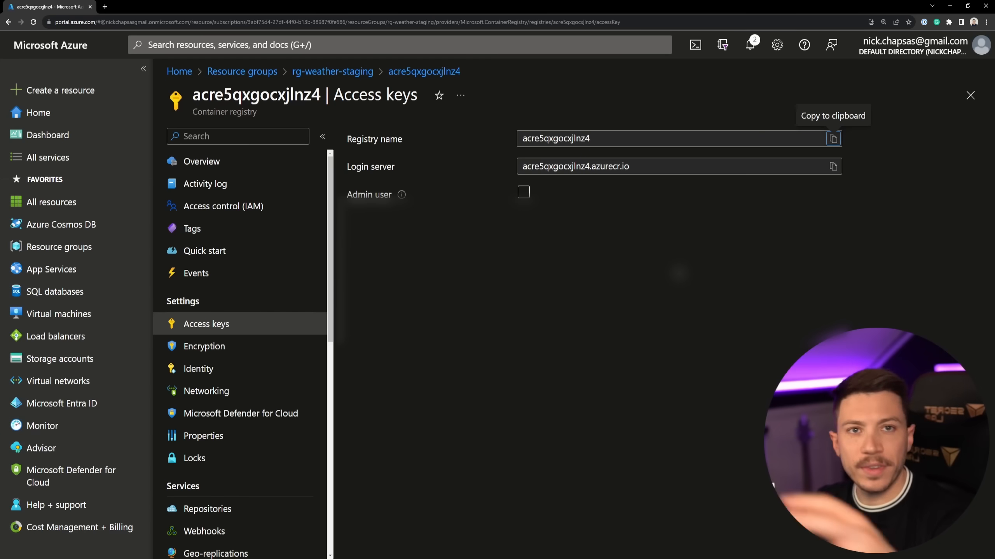
pyautogui.click(523, 192)
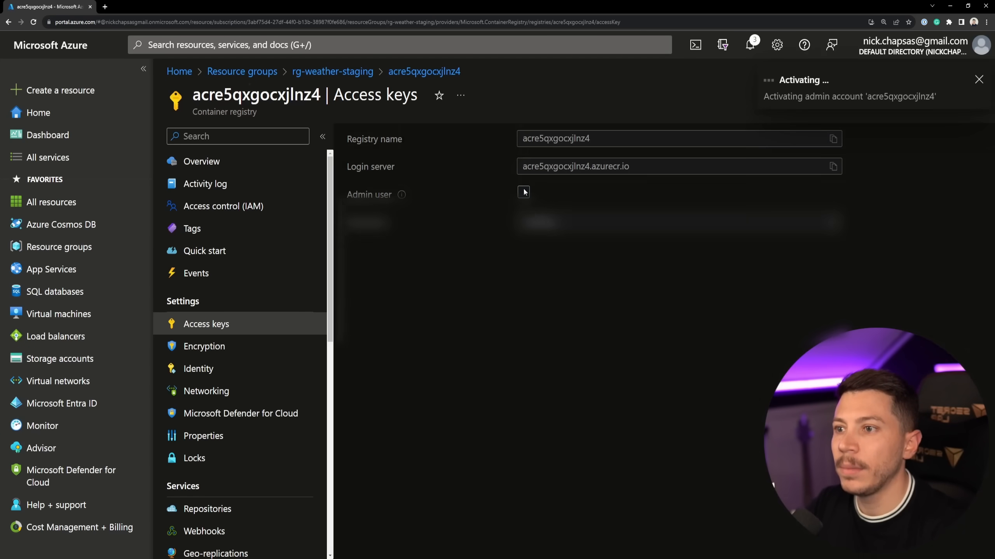
pyautogui.click(524, 192)
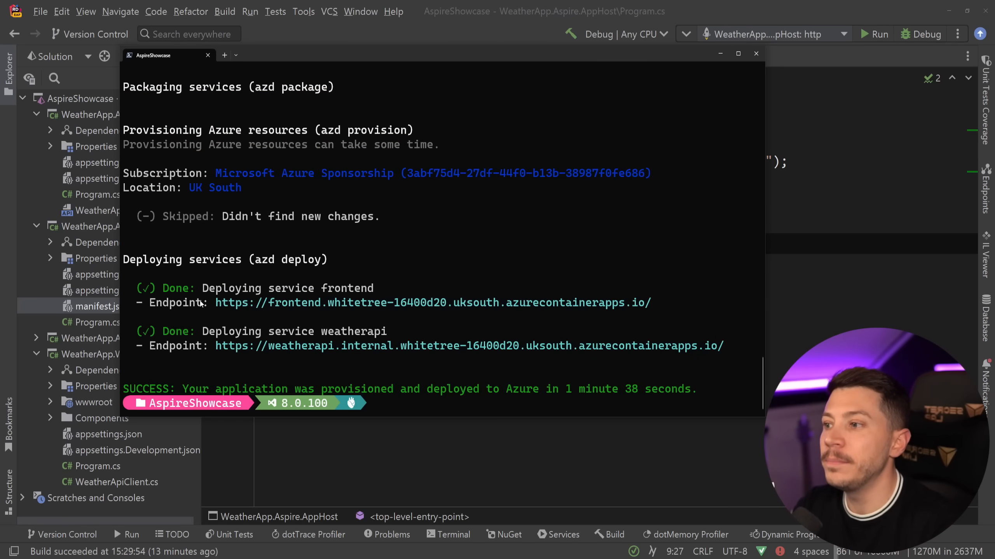
pyautogui.moveTo(358, 346)
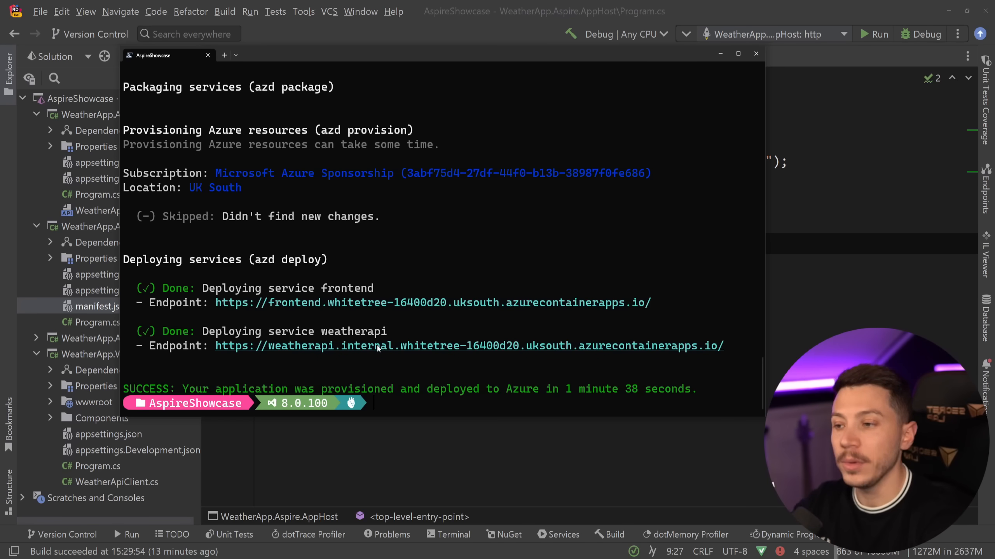
pyautogui.moveTo(342, 302)
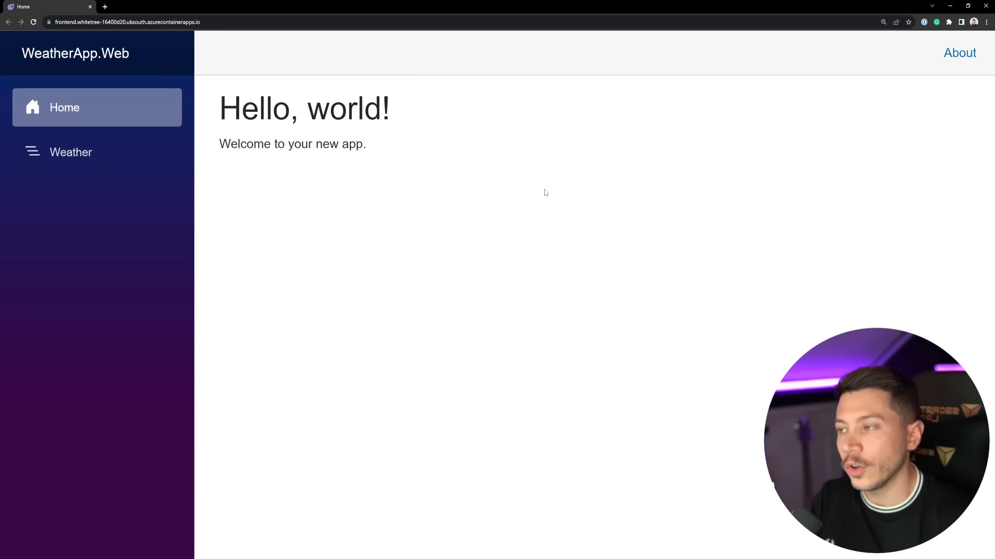
pyautogui.moveTo(258, 160)
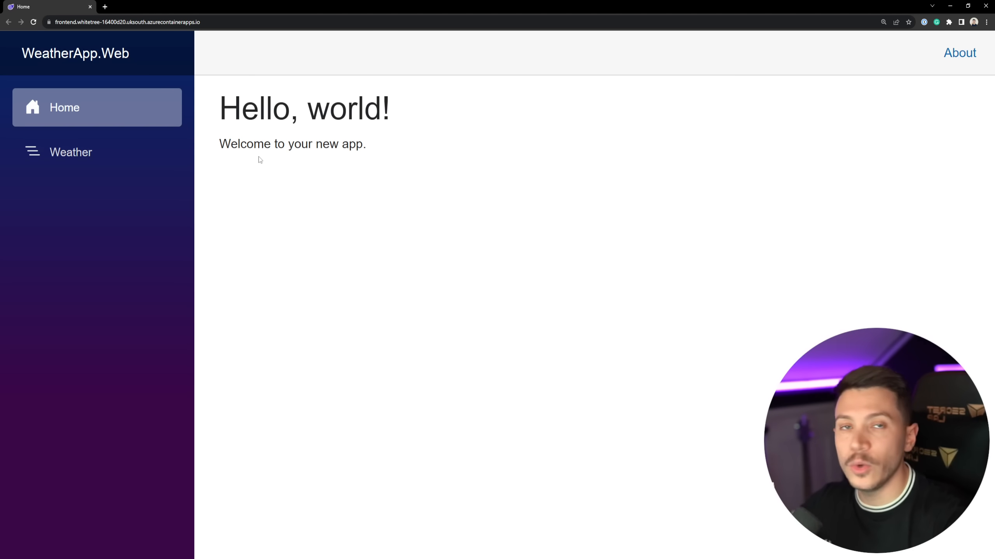
pyautogui.moveTo(230, 180)
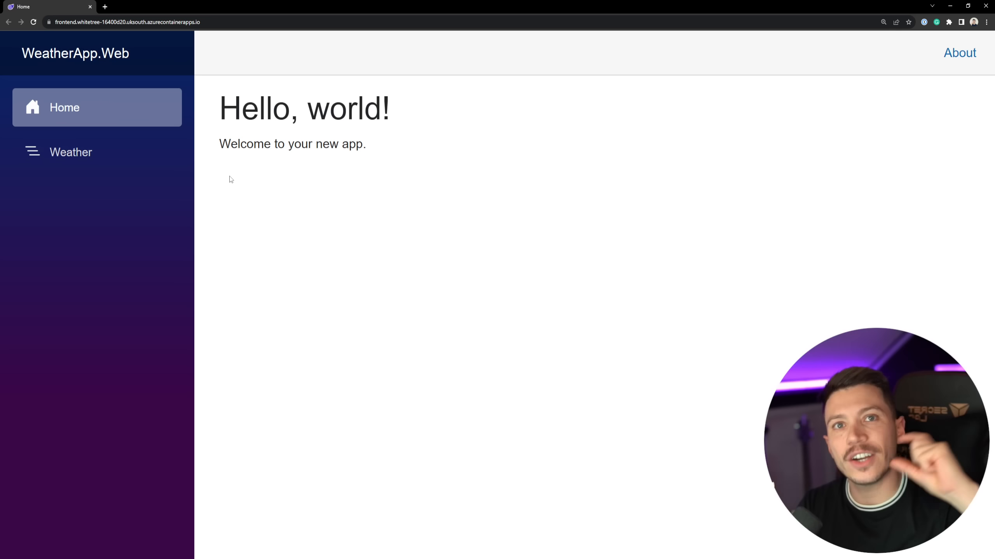
pyautogui.moveTo(179, 175)
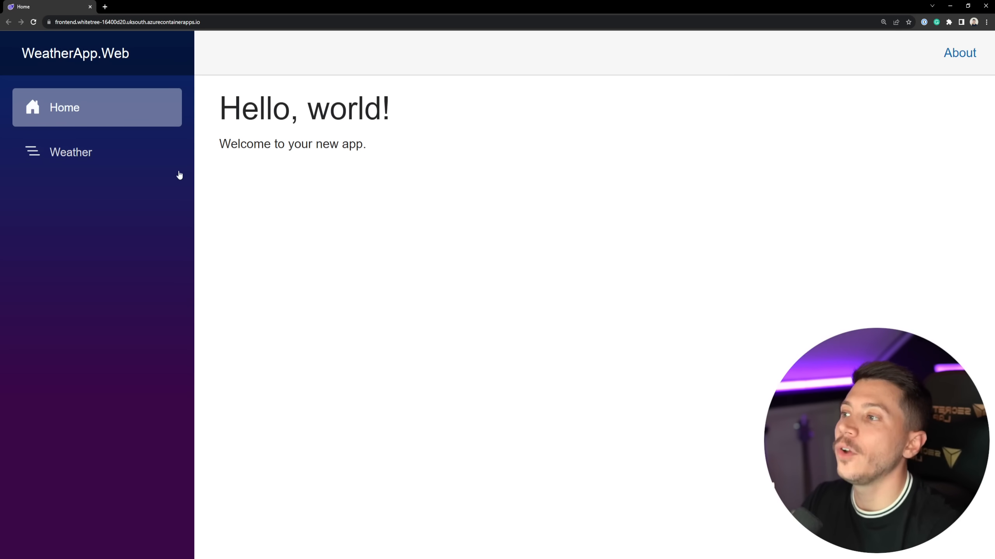
# Open the Weather forecast page on the deployed frontend site
pyautogui.click(71, 152)
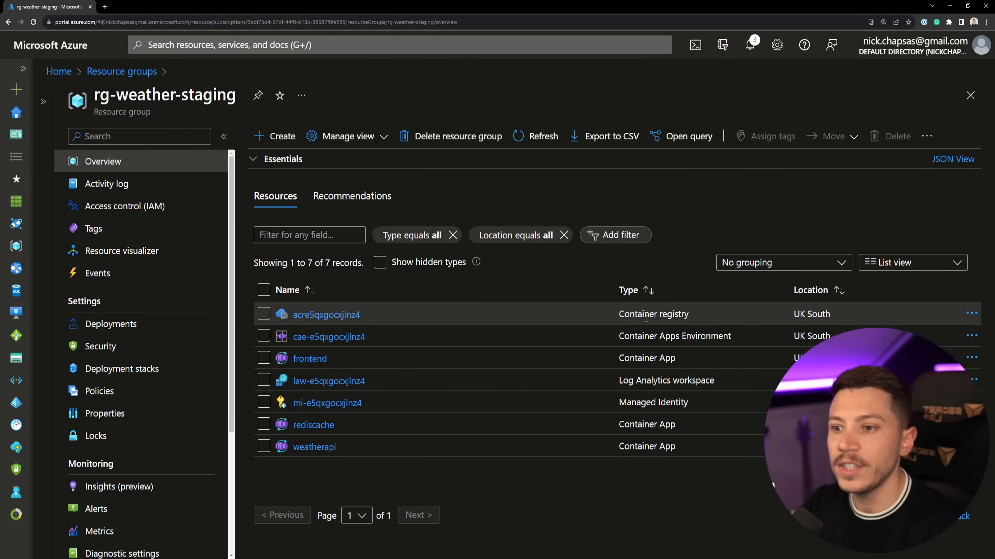
pyautogui.moveTo(611, 349)
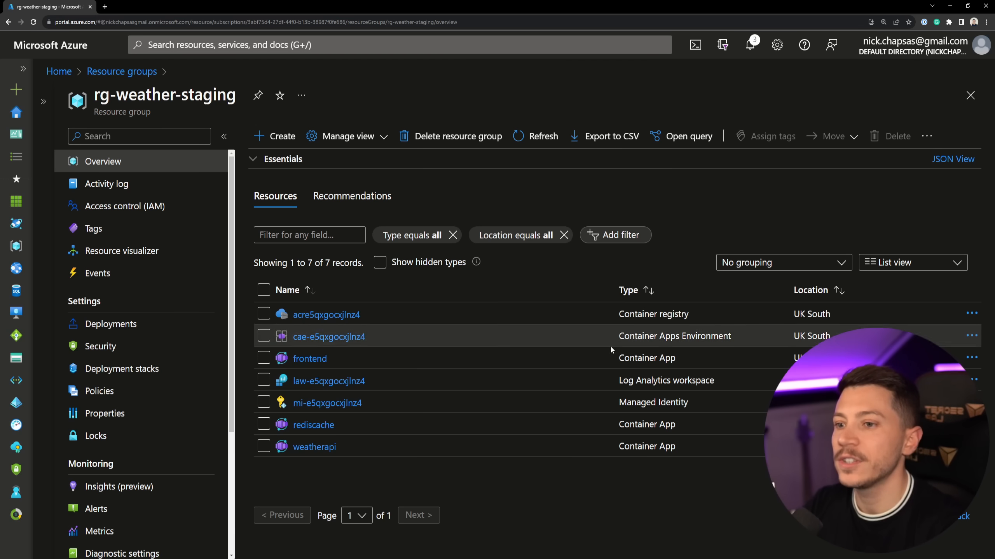
pyautogui.moveTo(633, 340)
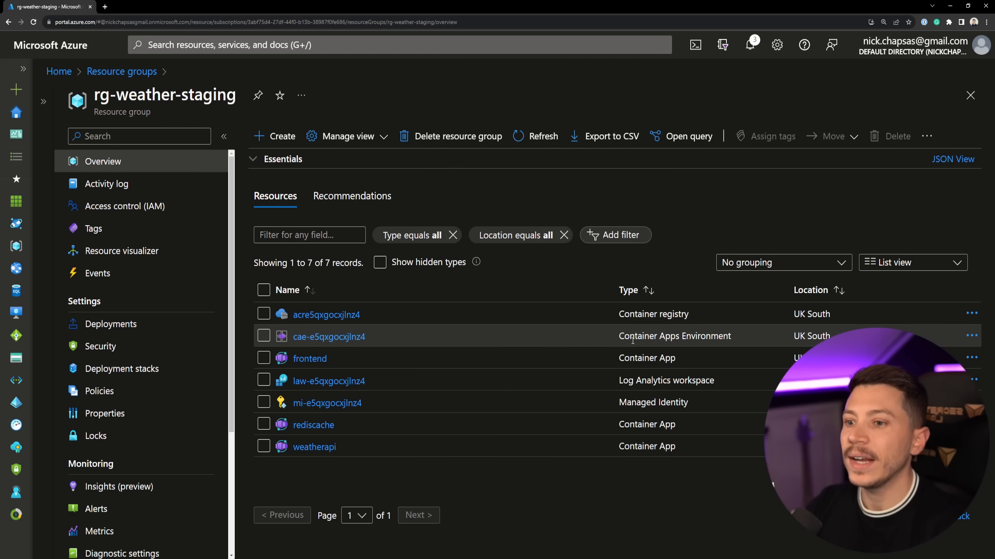
pyautogui.moveTo(314, 446)
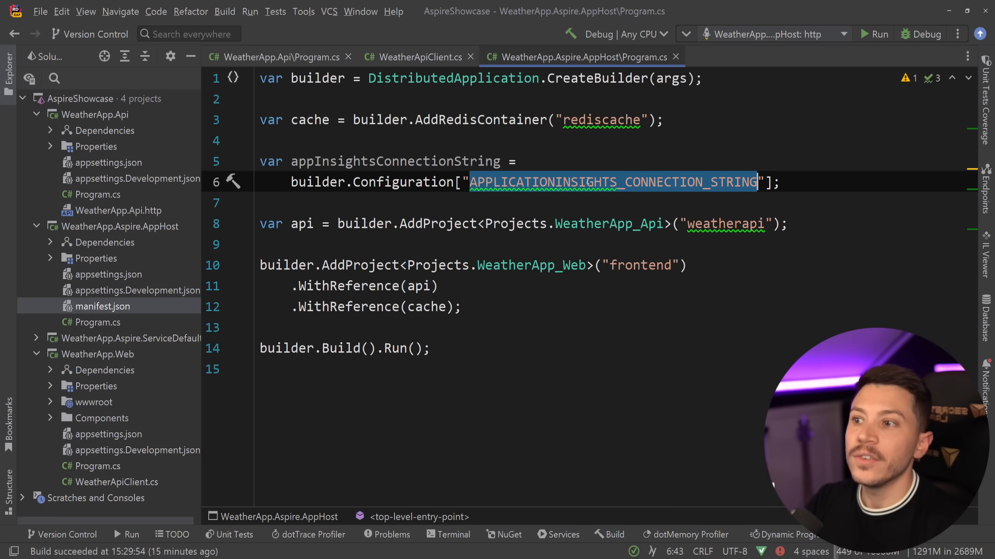
# Select appInsightsConnectionString and chain .WithEnvironment("") onto the weatherapi AddProject call
pyautogui.click(587, 182)
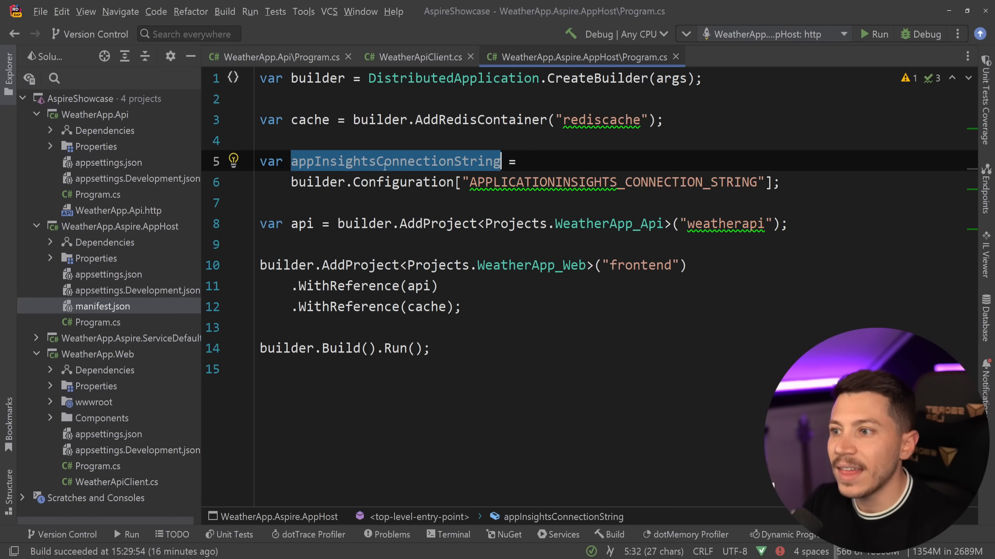
pyautogui.write('.WithEnvironment();')
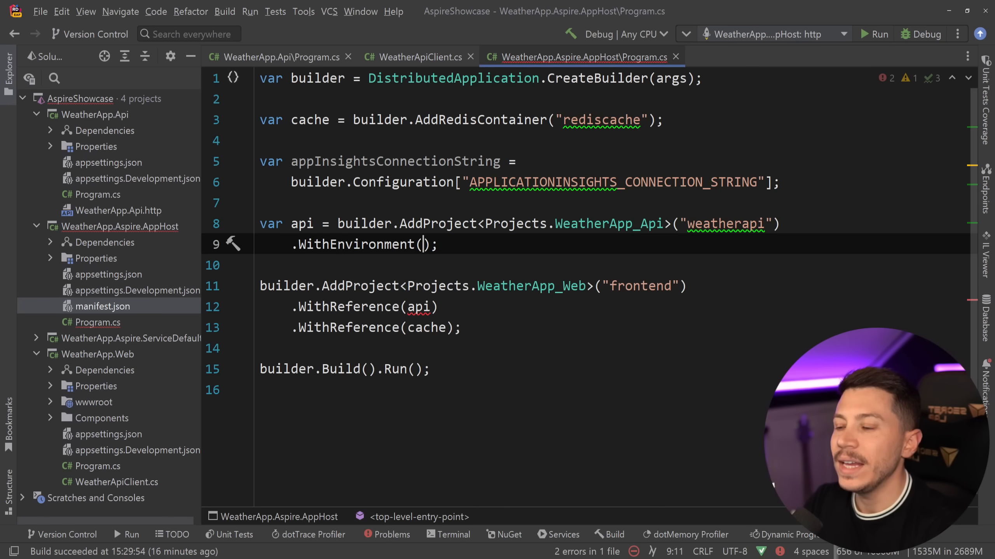
pyautogui.write('"')
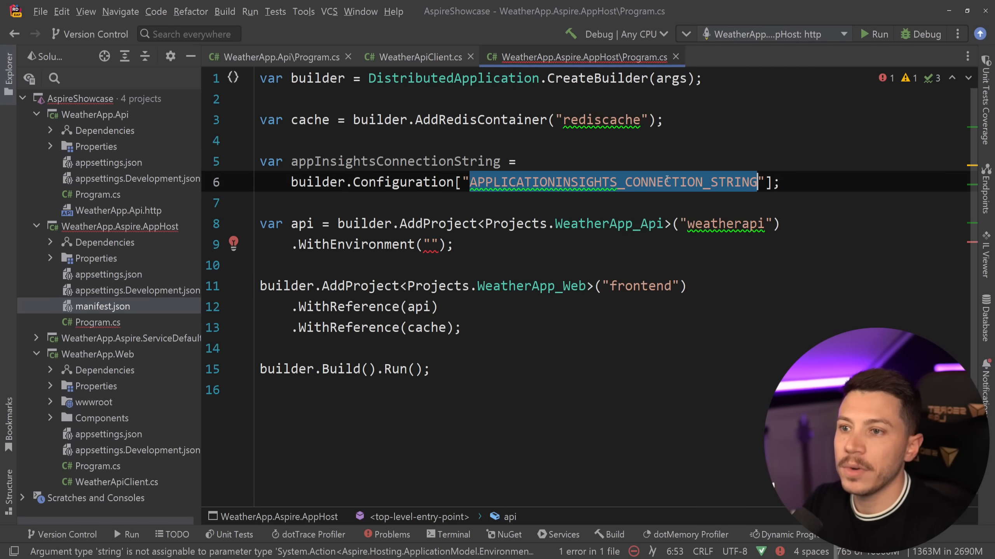